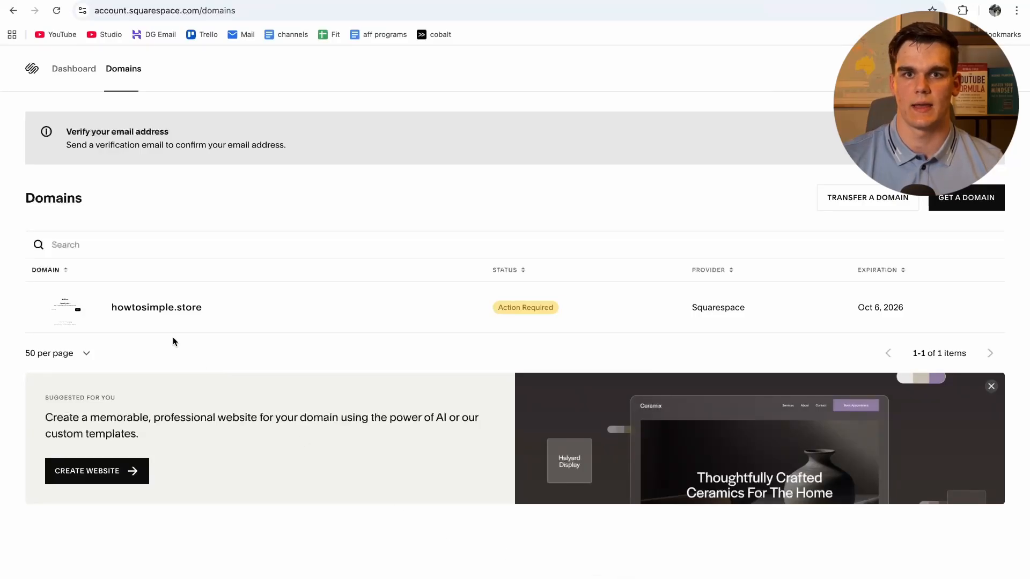
mouse_move(246, 115)
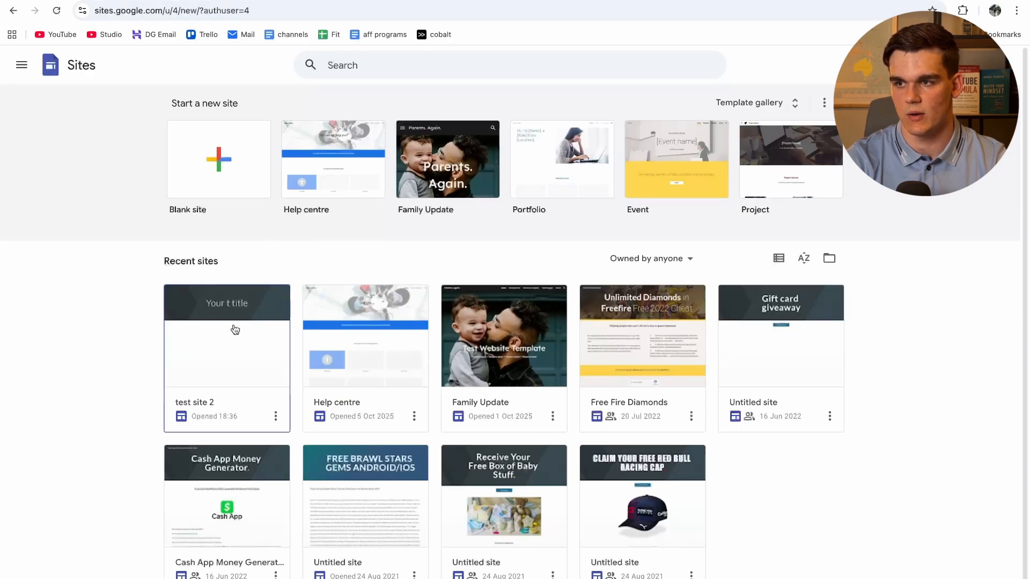
mouse_move(237, 414)
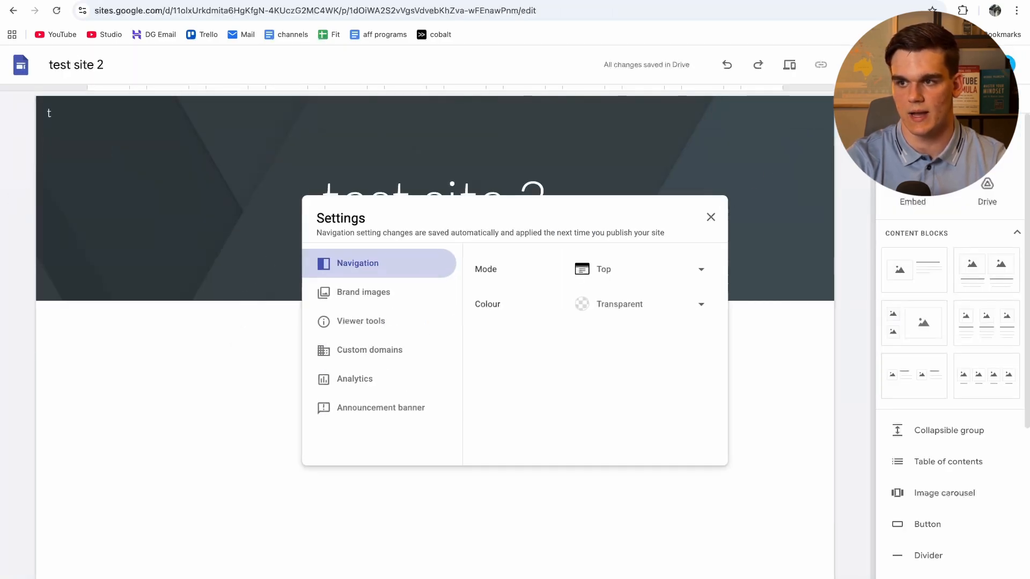
mouse_move(340, 362)
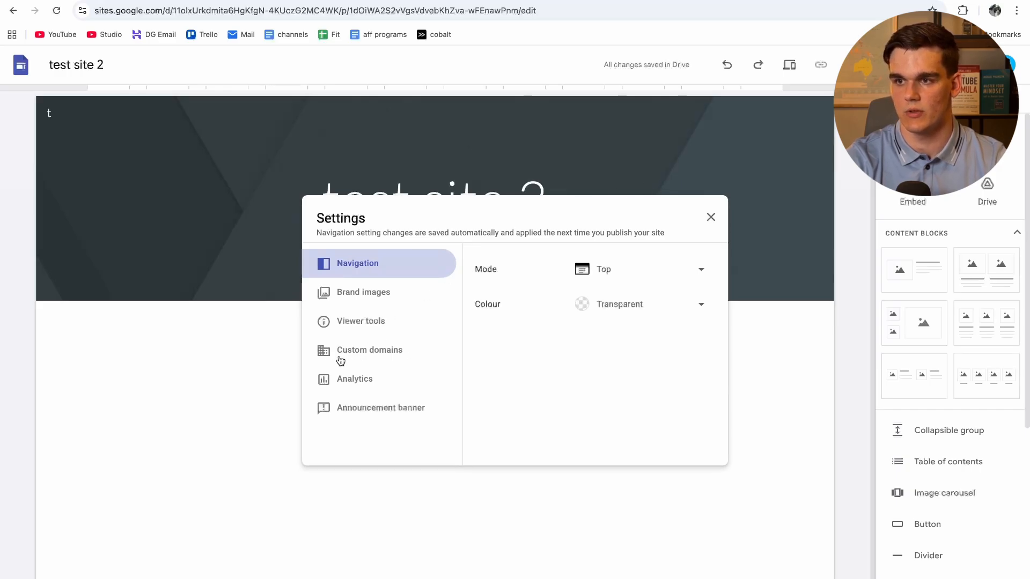
- Go to test site 2's custom domain settings and start connecting a domain
click(369, 350)
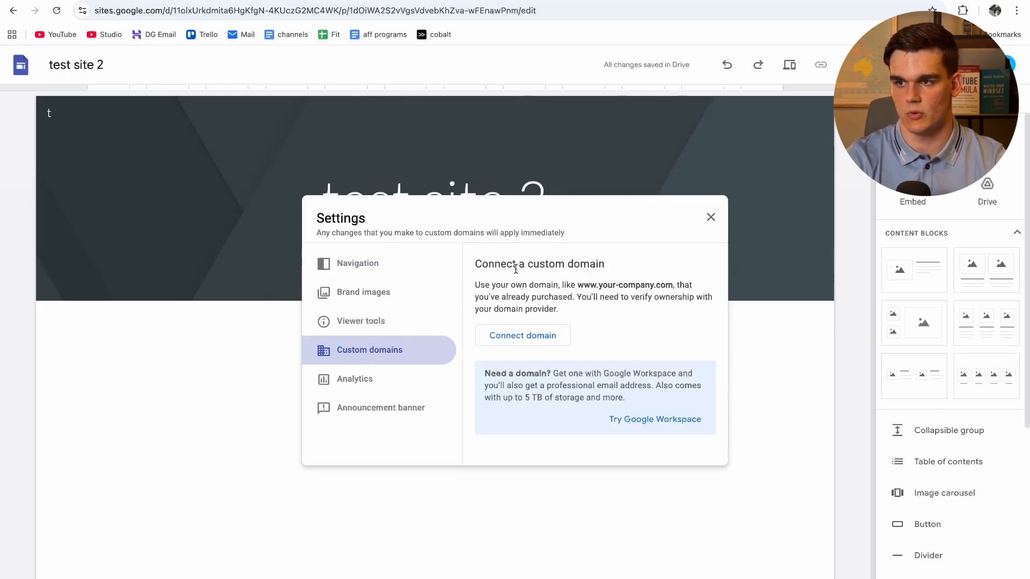
click(522, 335)
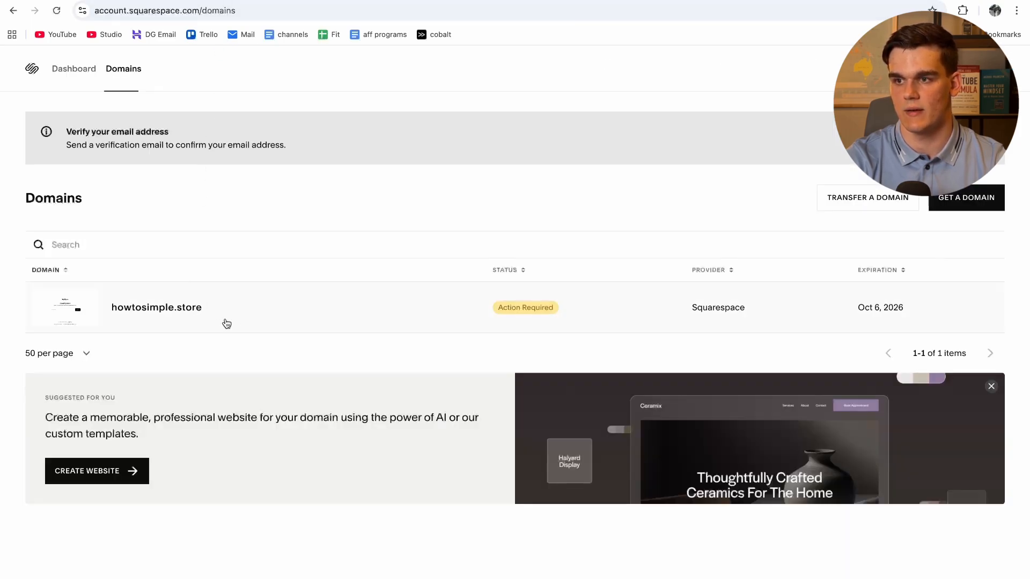
- Select the howtosimple.store domain name in the Squarespace Domains list
double_click(156, 307)
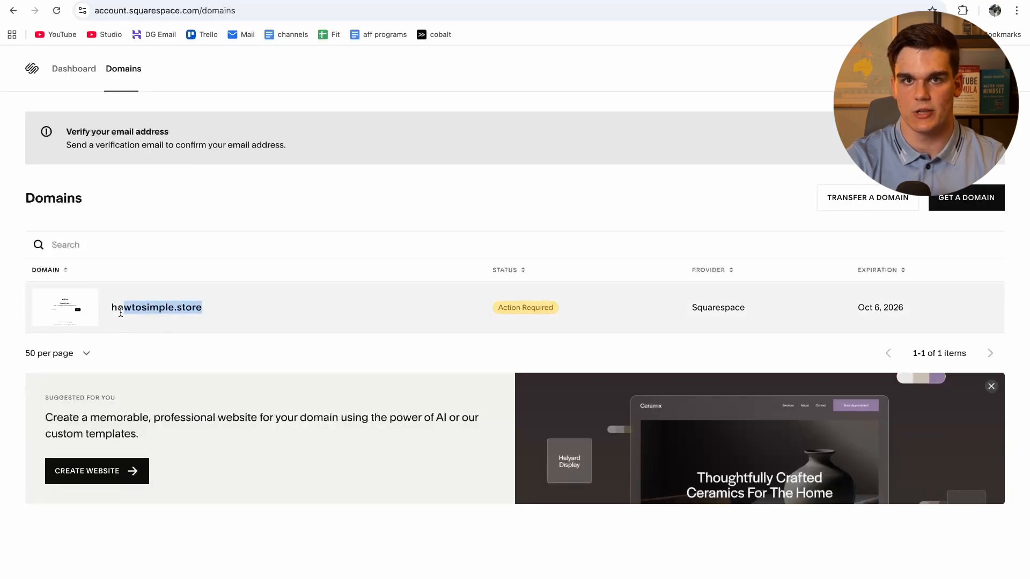
click(155, 308)
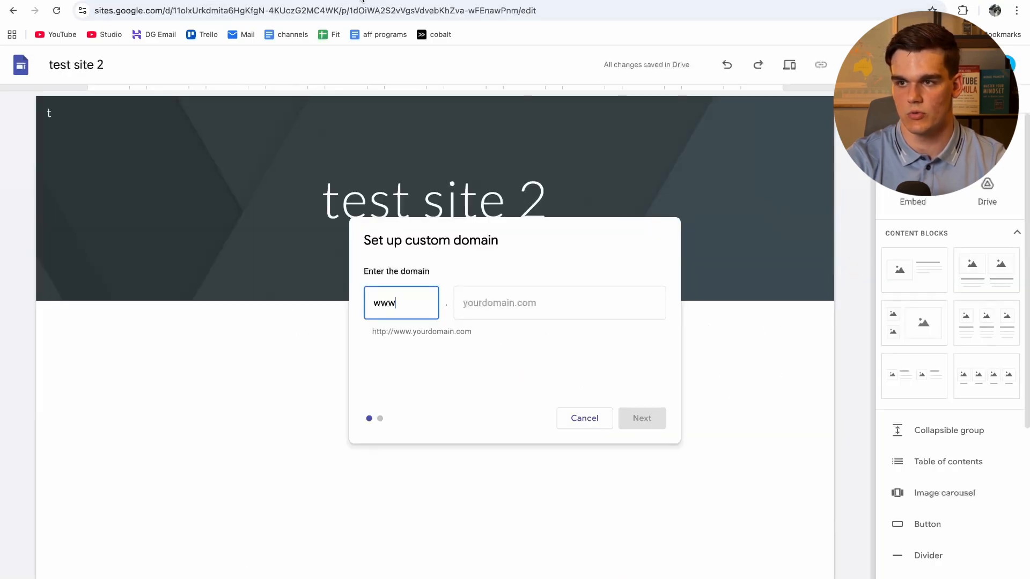
- Enter howtosimple.store after www and follow the ownership verification link
text(howtosimple.store)
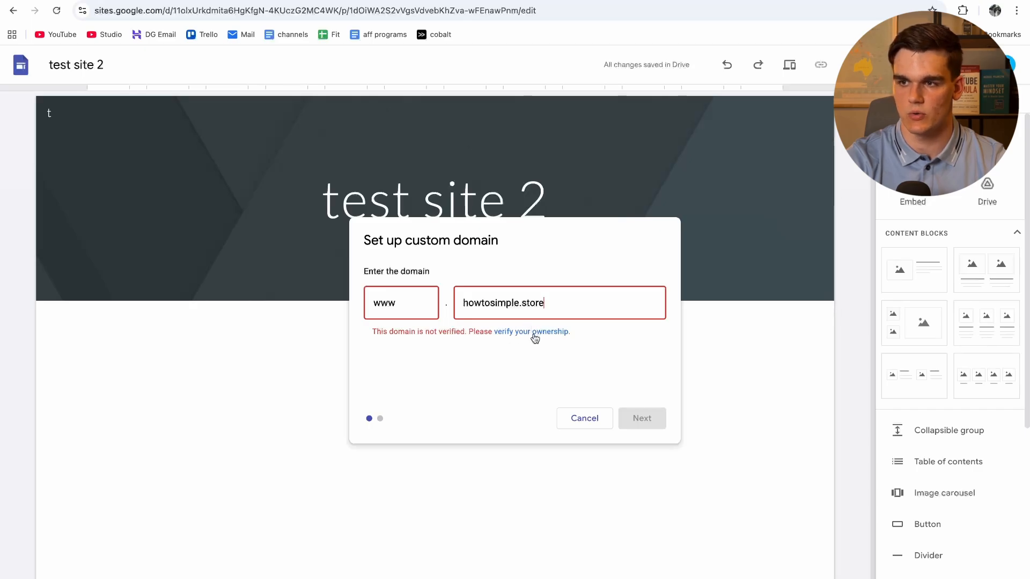
click(531, 332)
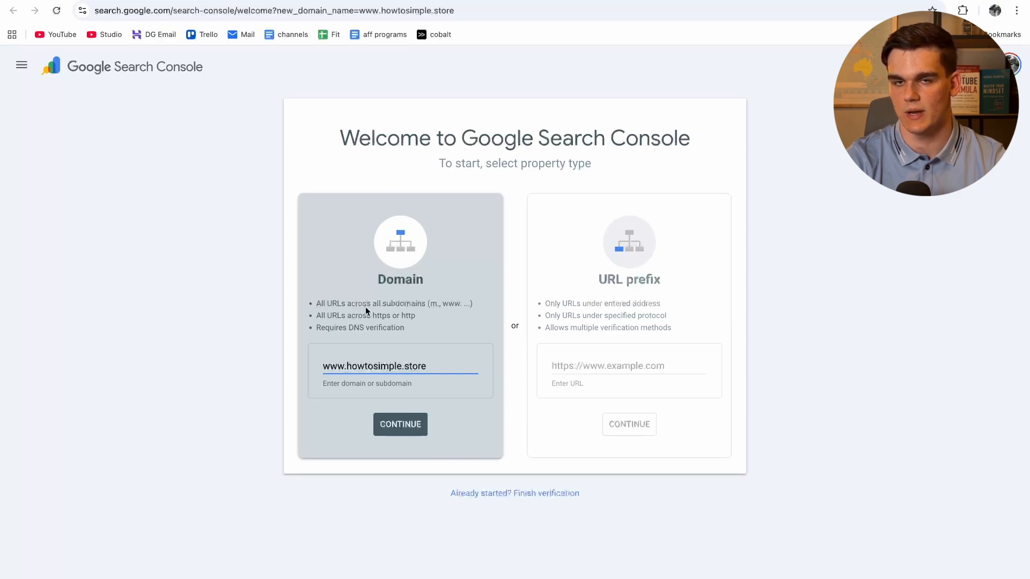
mouse_move(347, 308)
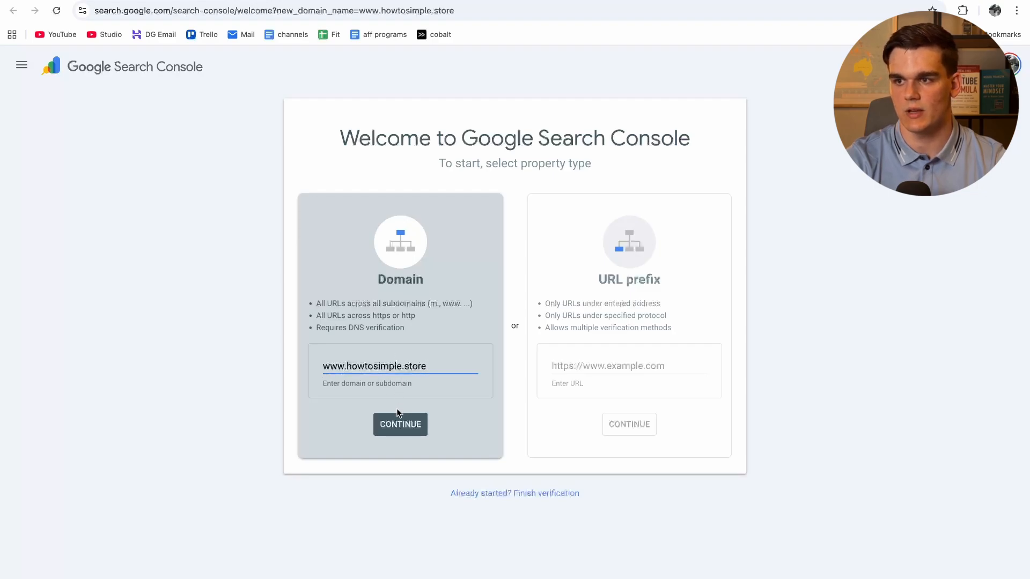
click(400, 425)
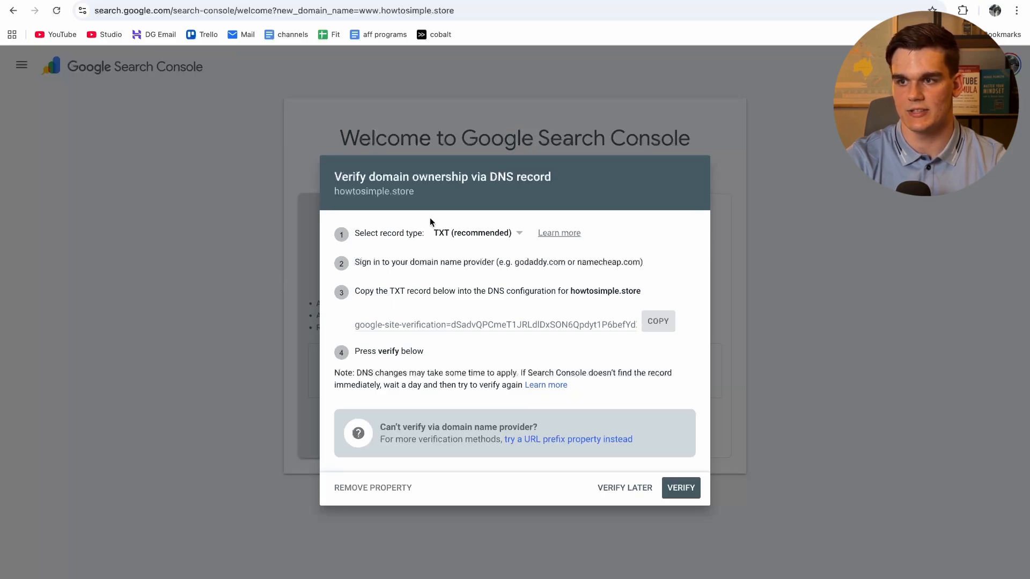
mouse_move(507, 181)
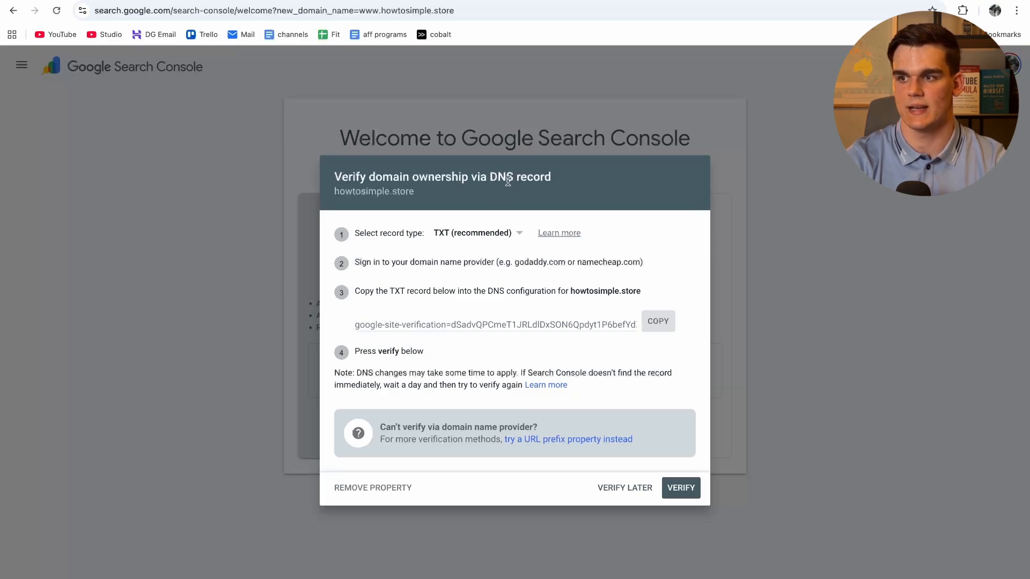
mouse_move(497, 236)
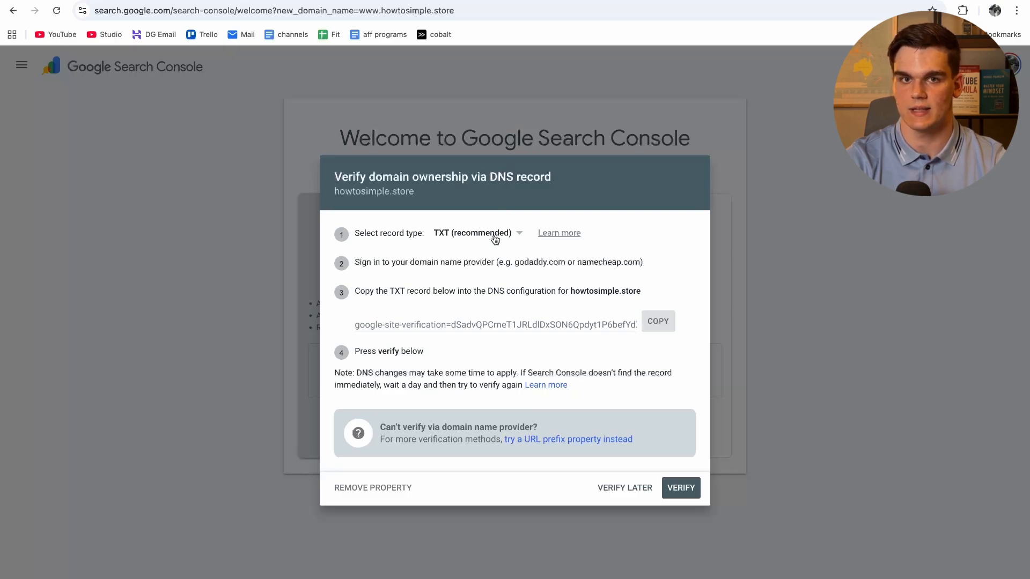
mouse_move(526, 242)
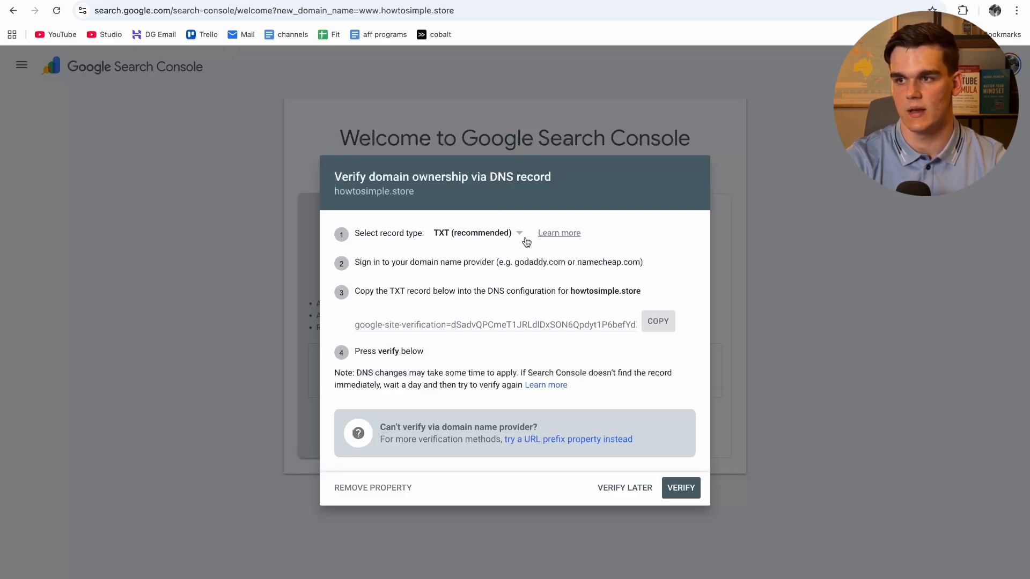
mouse_move(552, 318)
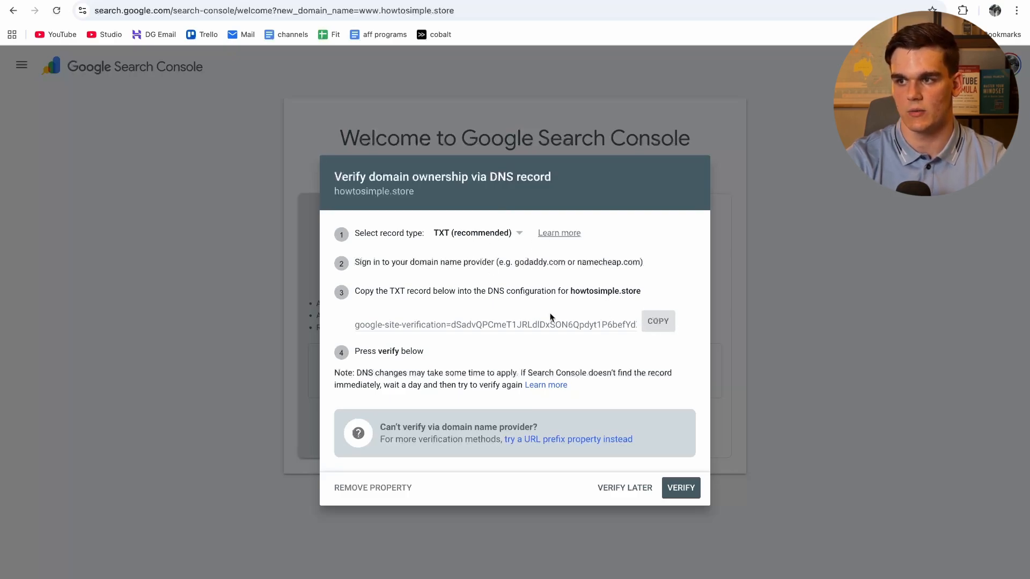
mouse_move(658, 330)
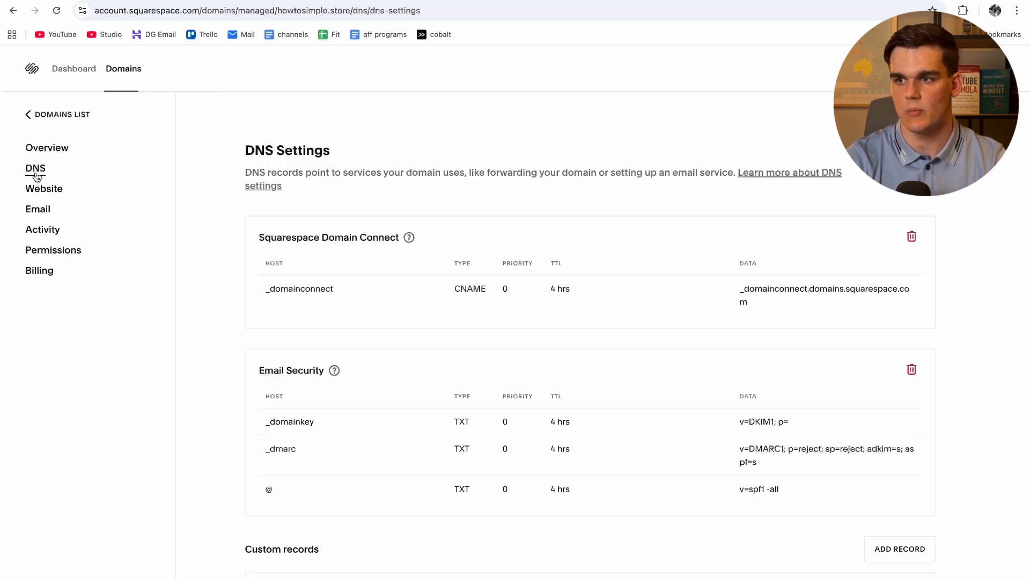
- Save a TXT record with host @ holding the google-site-verification code in Squarespace DNS
scroll(down, 3)
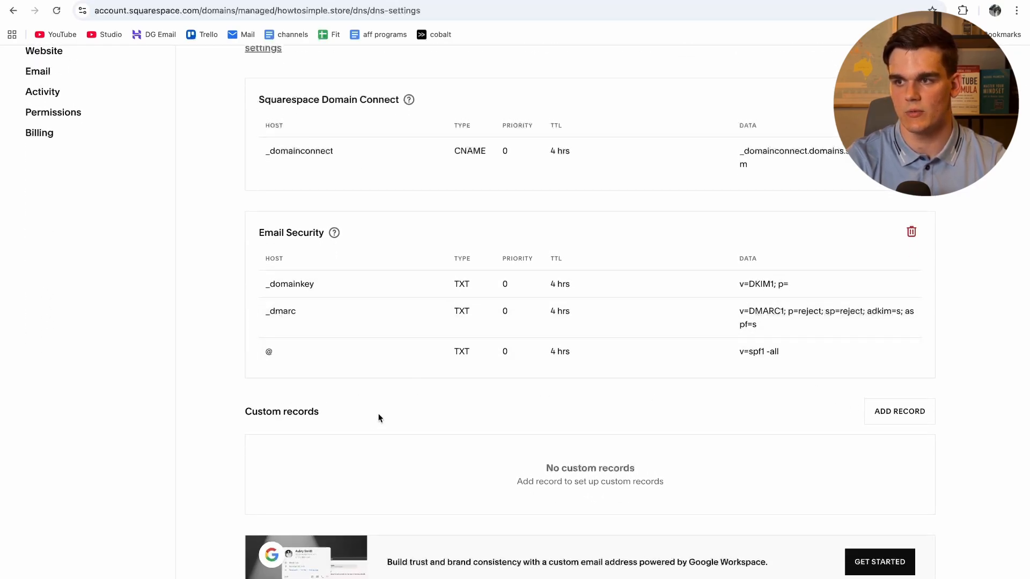
click(900, 411)
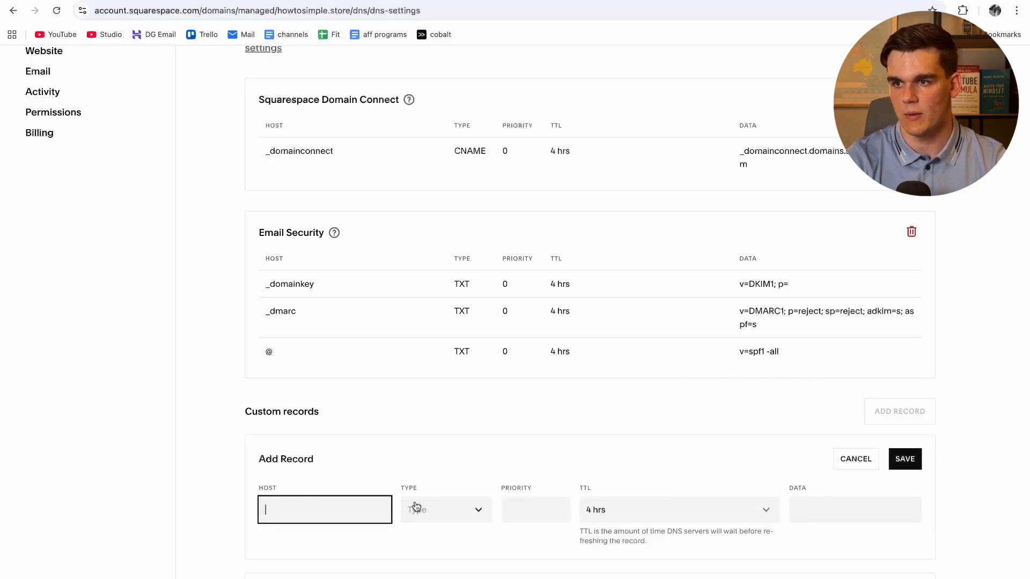
click(445, 510)
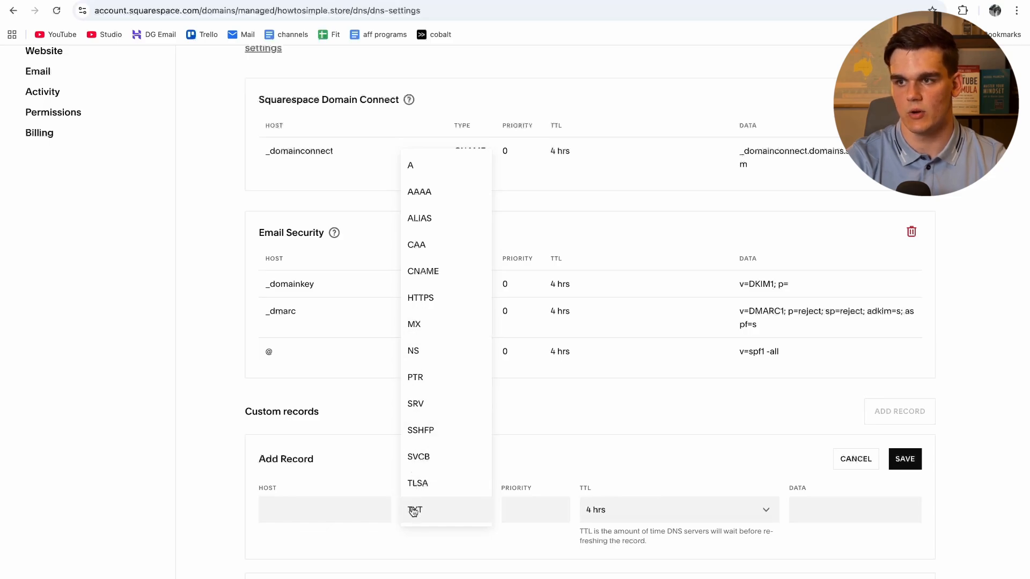
click(415, 511)
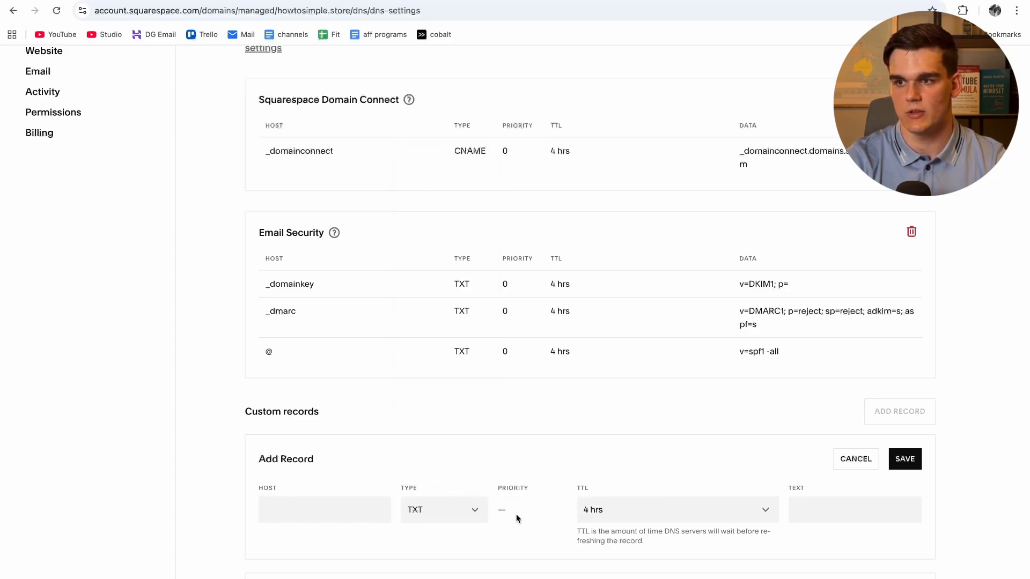
click(855, 509)
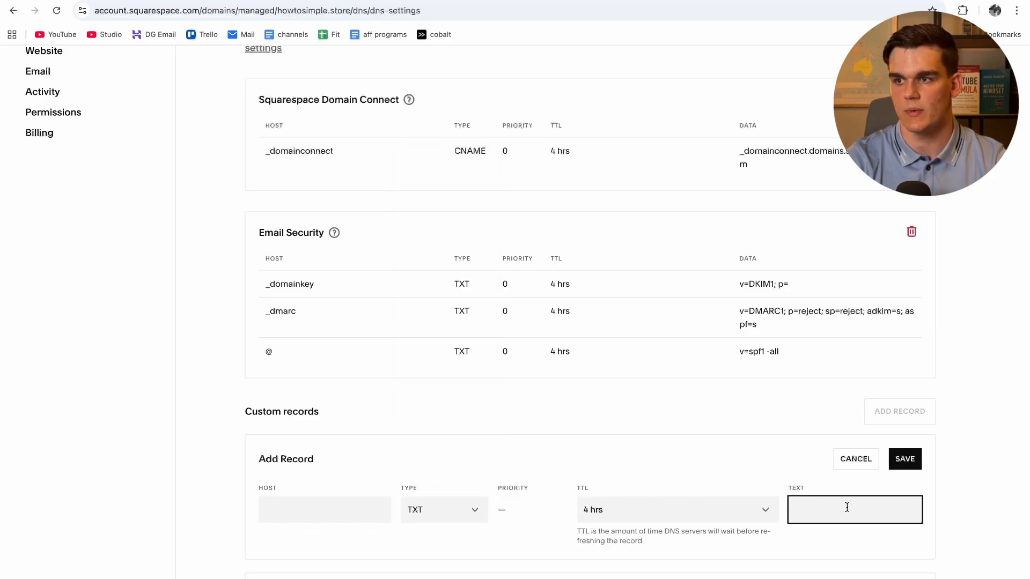
text(xSON6Qpdyt1P6befYdXDETr1E)
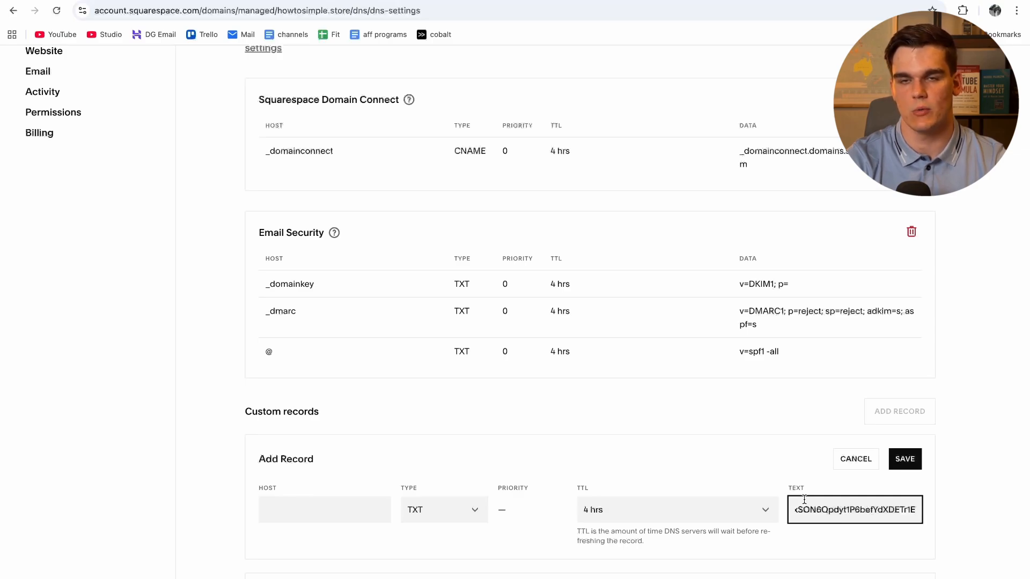
text(google-site-verification=dSad)
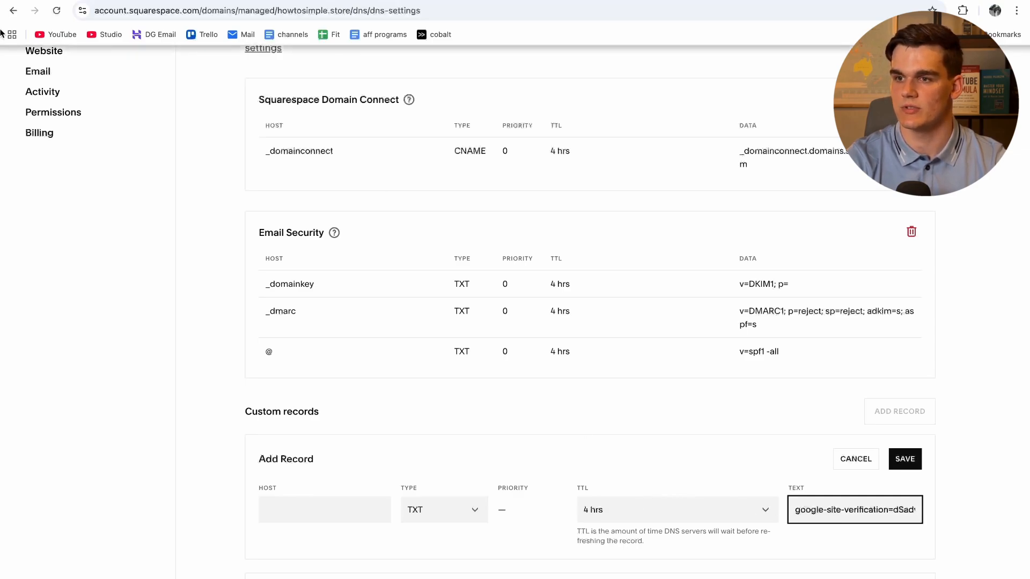
click(324, 510)
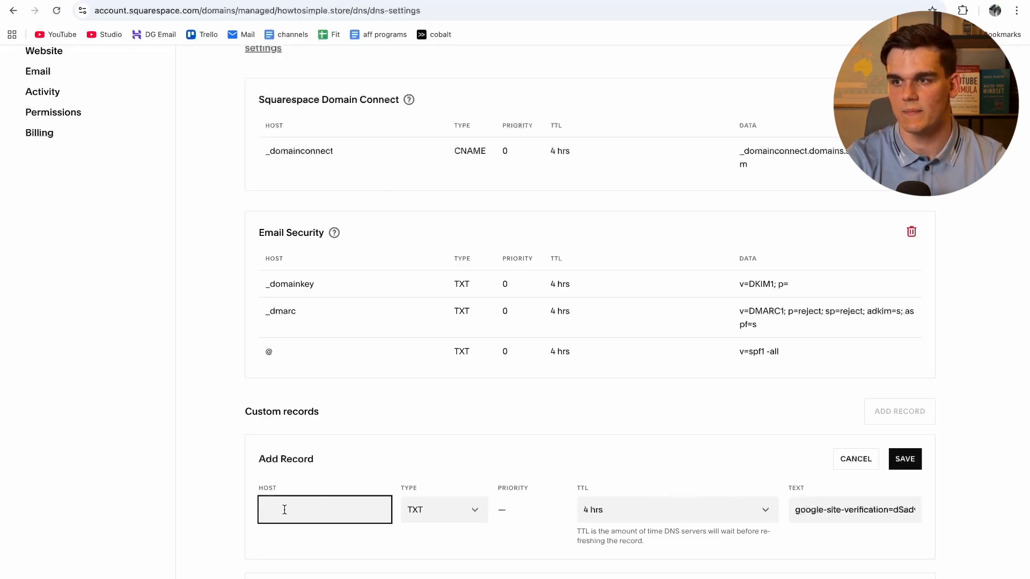
text(@)
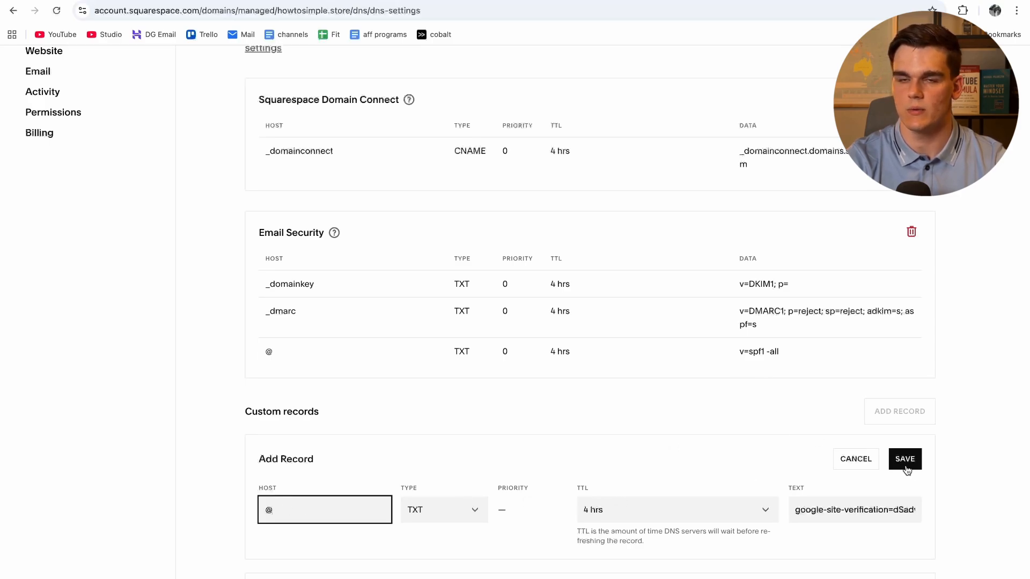
click(905, 459)
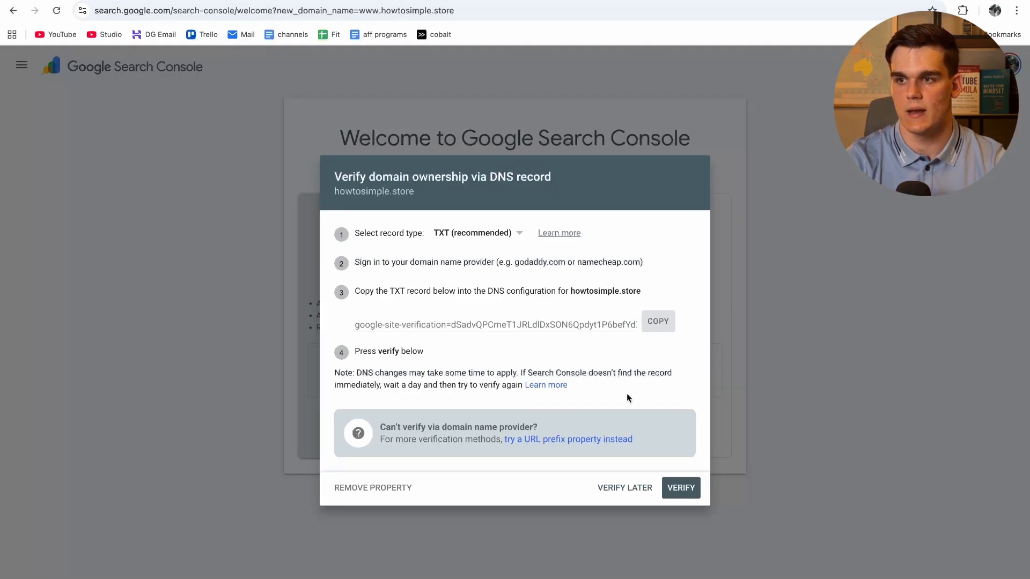
- Attempt DNS verification of howtosimple.store and dismiss the 'Ownership verification failed' notice
click(681, 488)
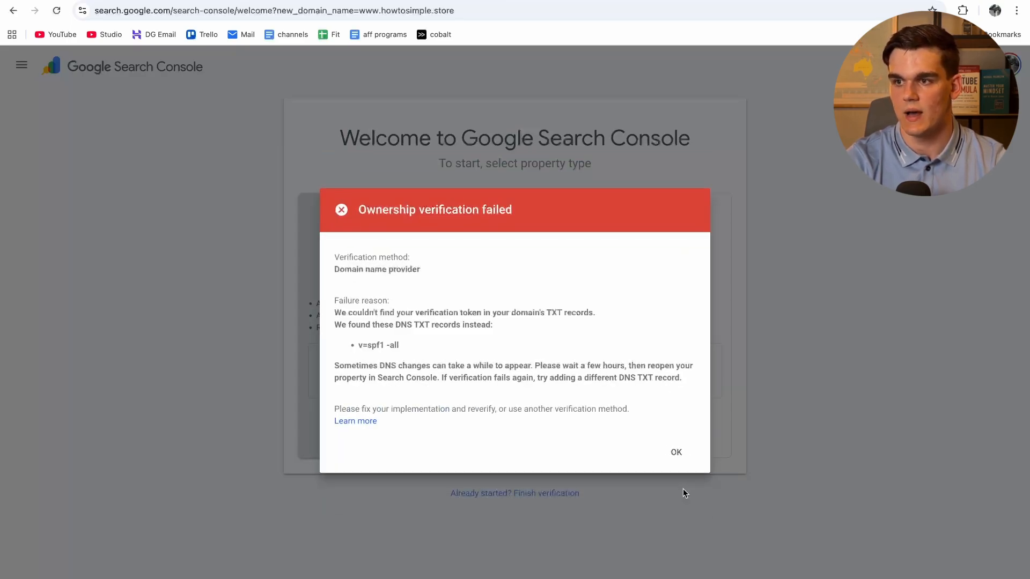
mouse_move(429, 255)
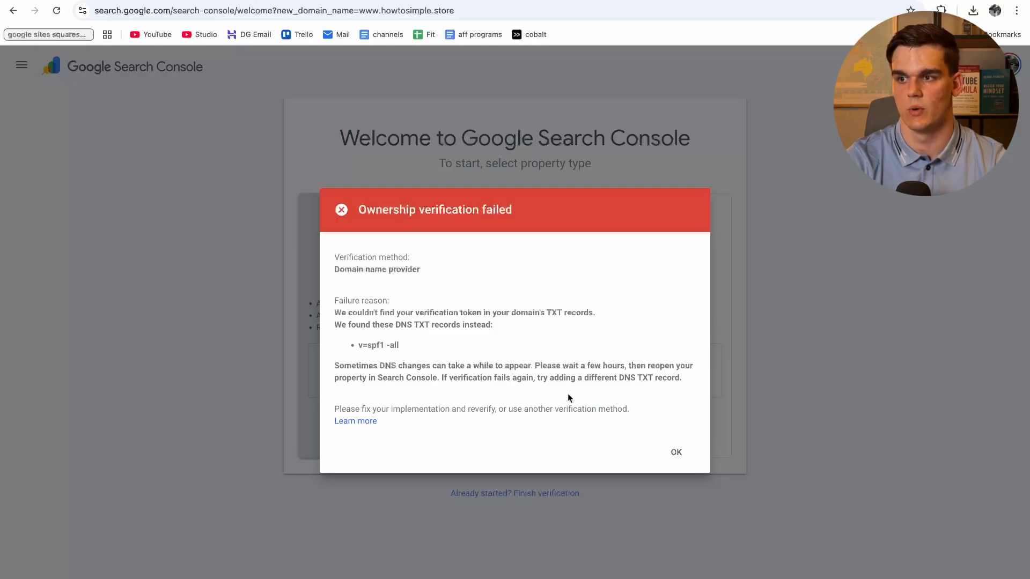
click(677, 453)
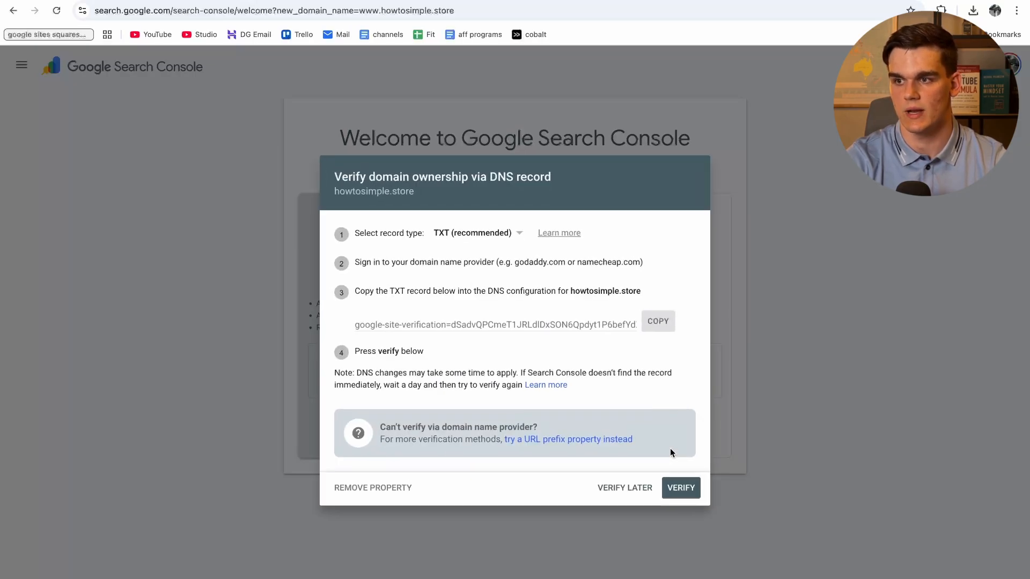
- Retry verifying howtosimple.store and close the 'Ownership verified' message
click(681, 488)
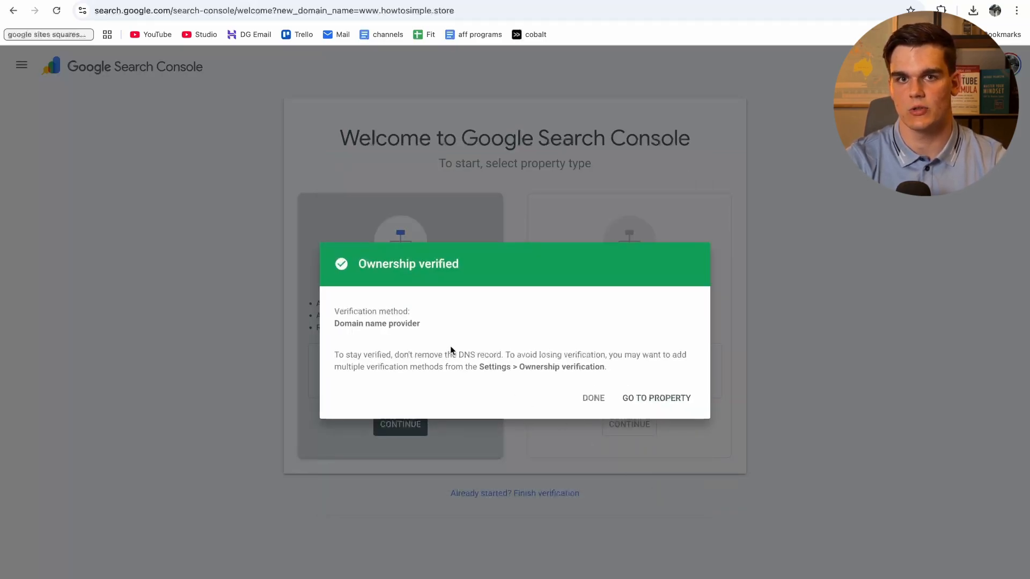
mouse_move(392, 276)
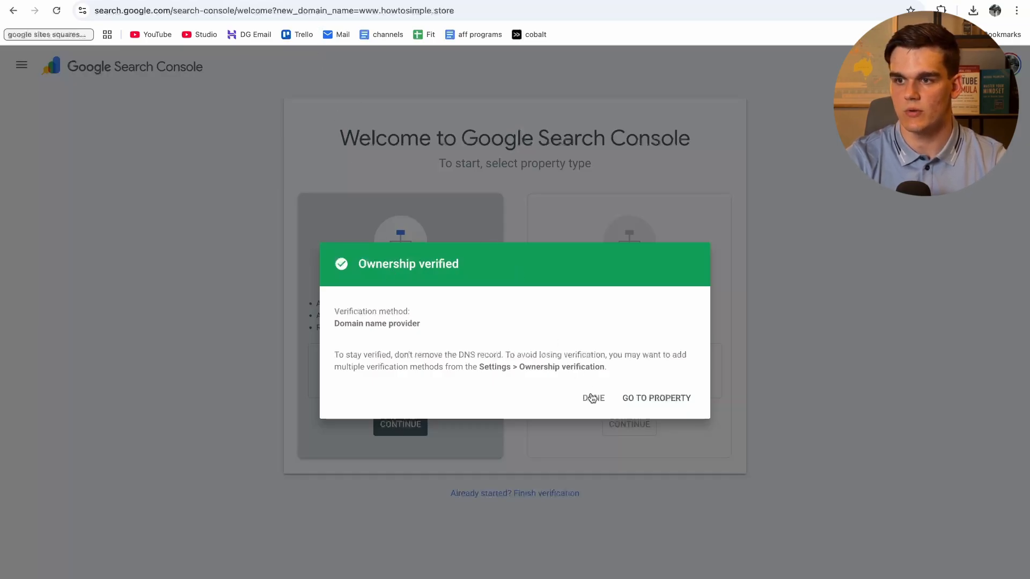
click(594, 398)
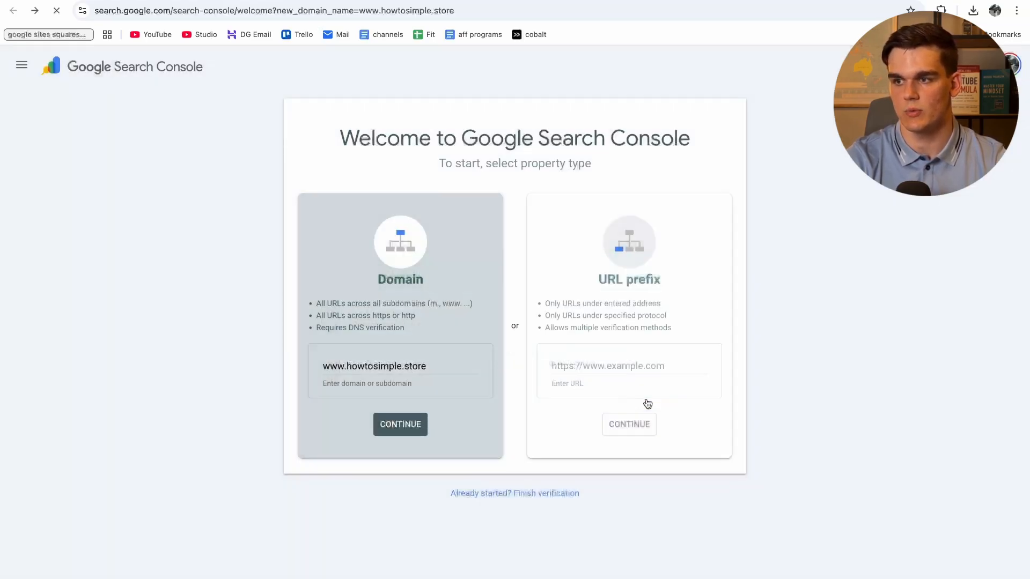
- Open the howtosimple.store property Overview and scroll through its processing reports
click(400, 424)
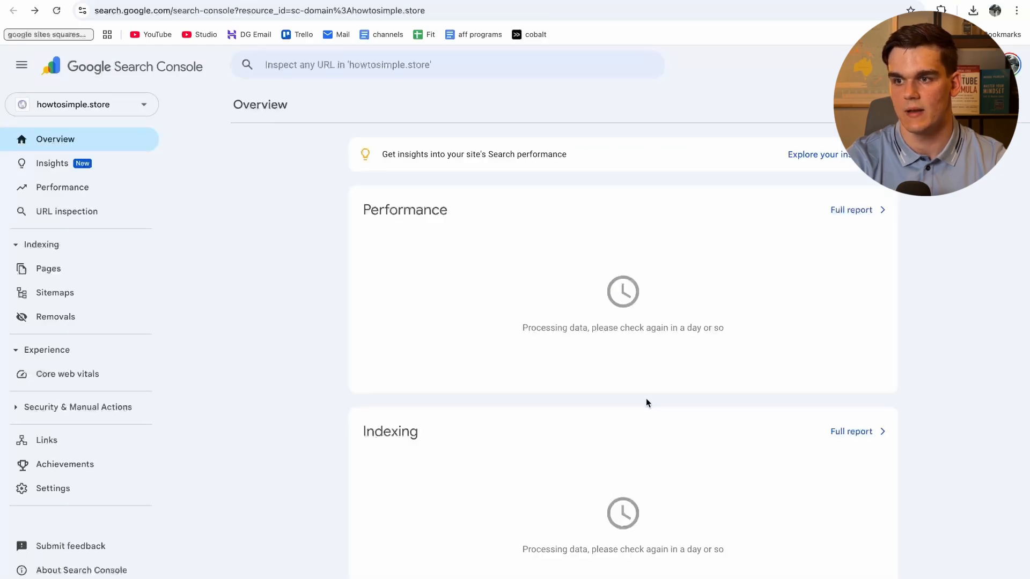
mouse_move(495, 285)
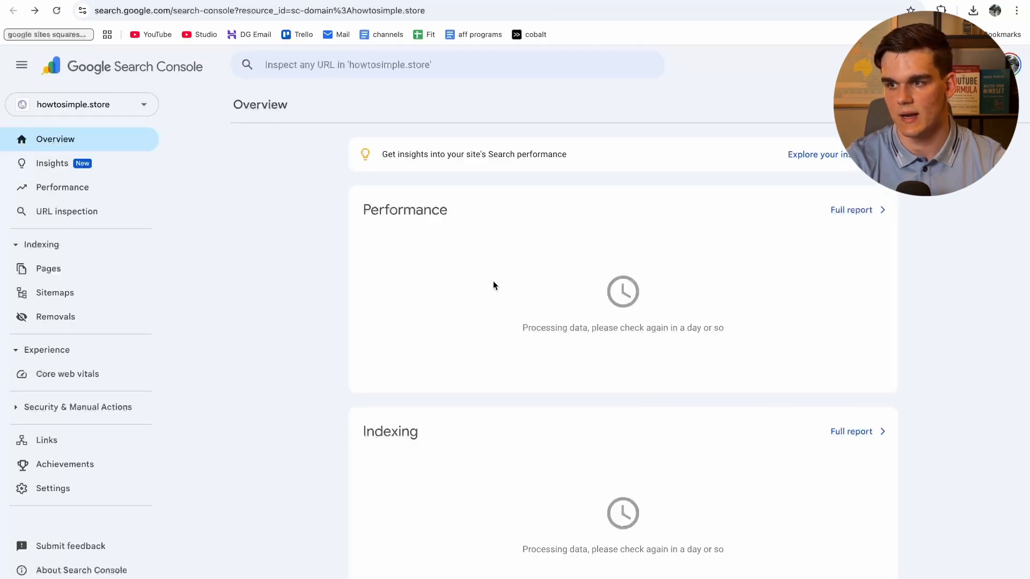
scroll(down, 3)
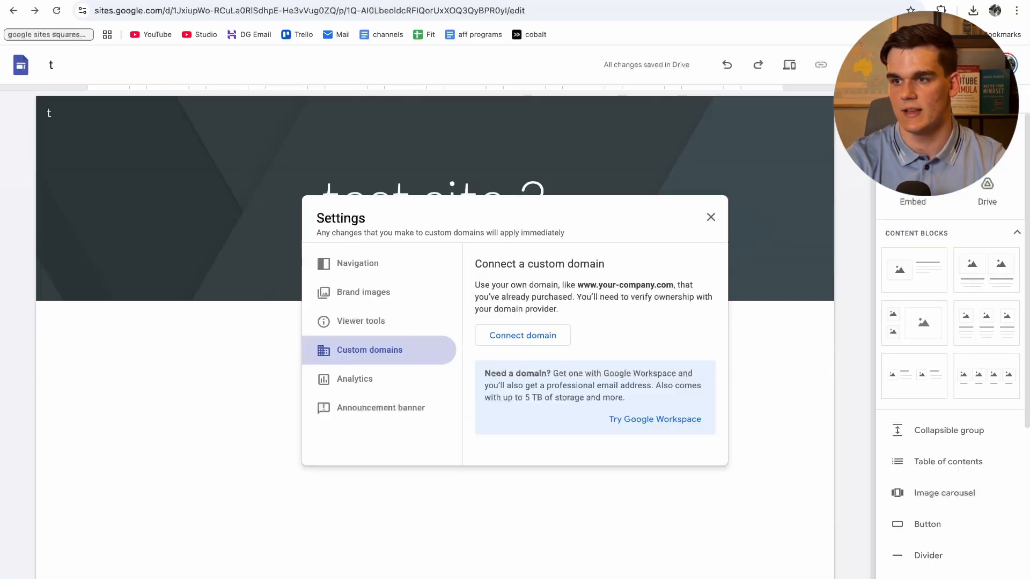
mouse_move(484, 344)
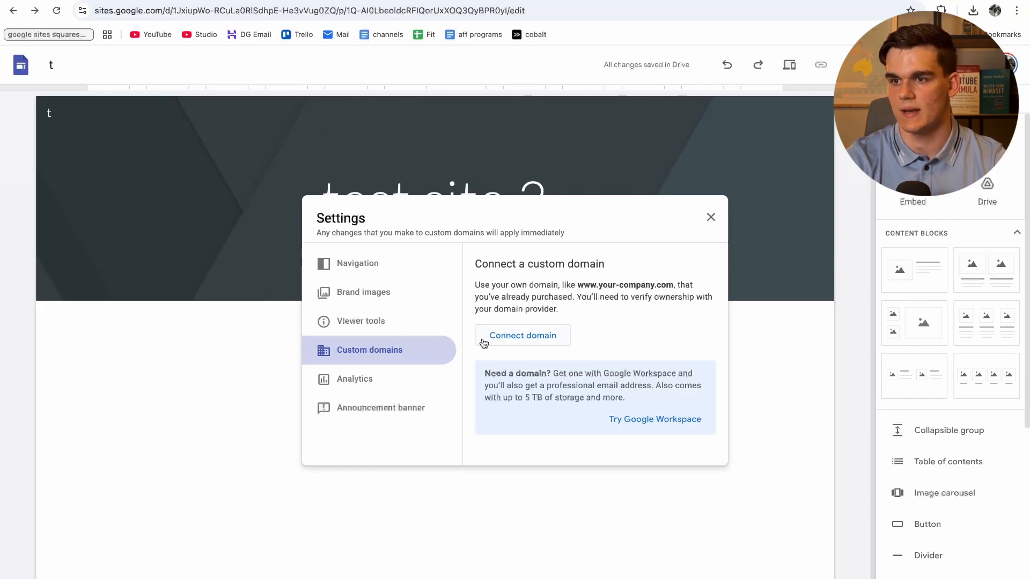
click(523, 335)
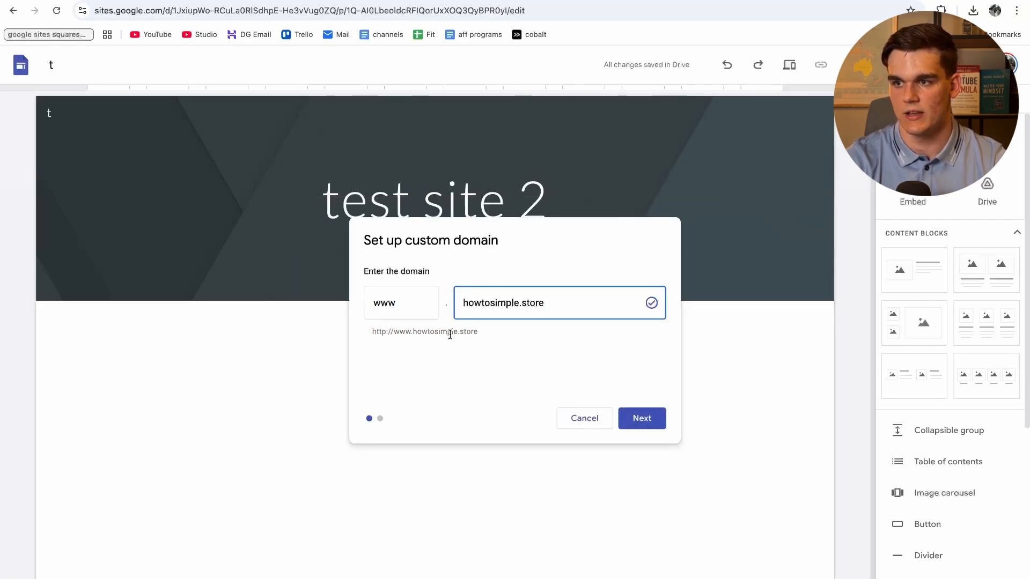
mouse_move(457, 373)
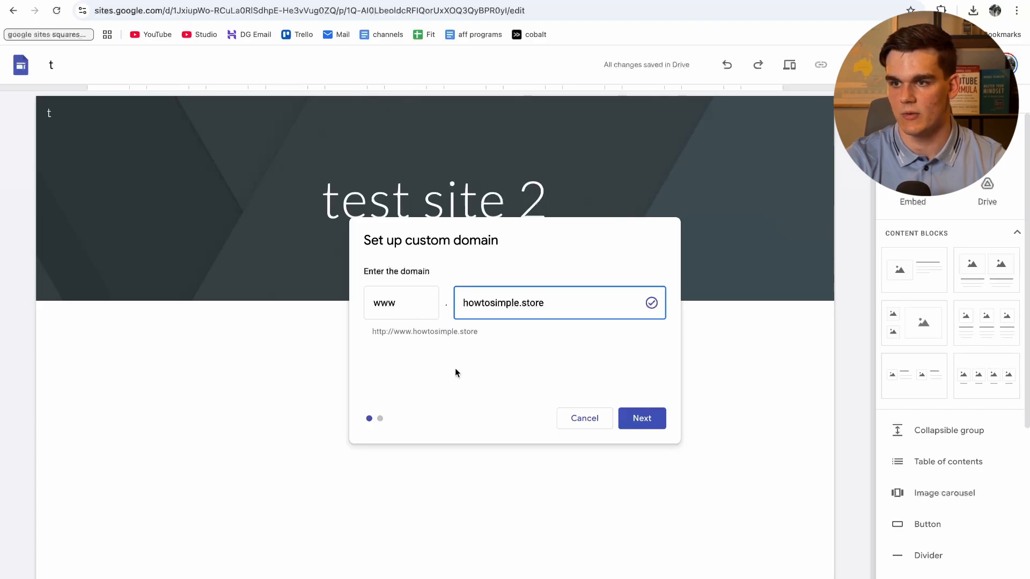
mouse_move(691, 469)
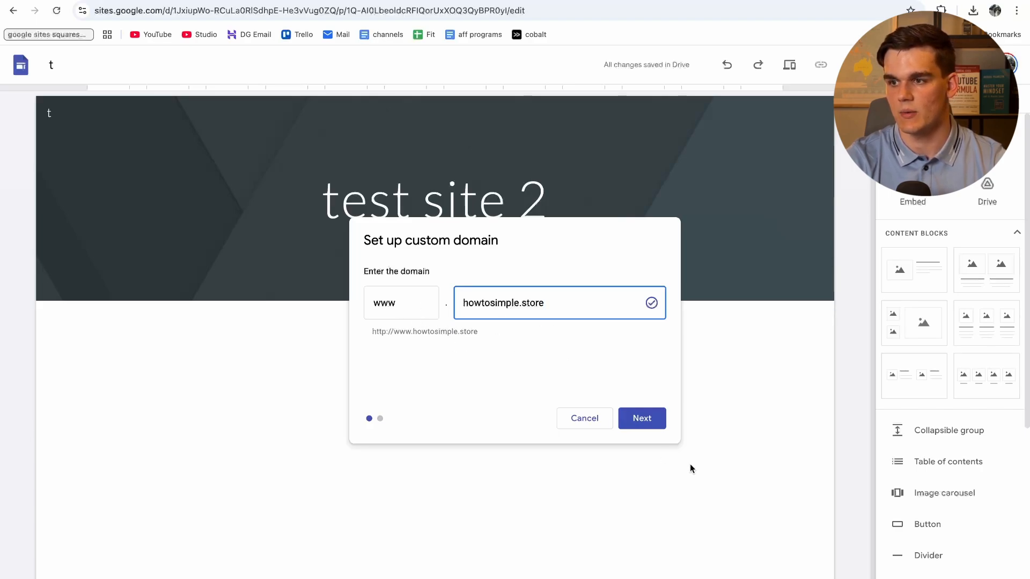
click(641, 419)
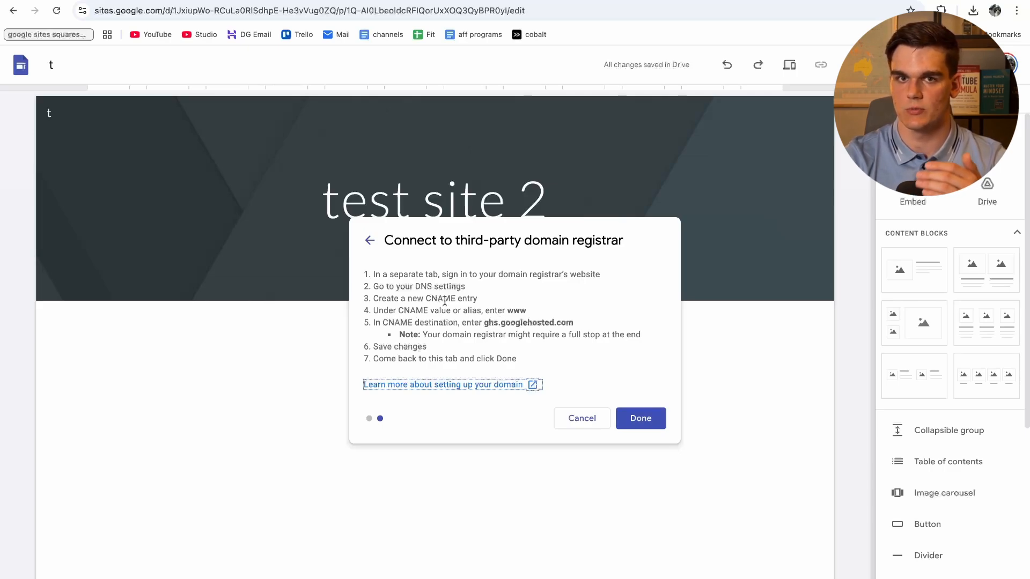
mouse_move(574, 326)
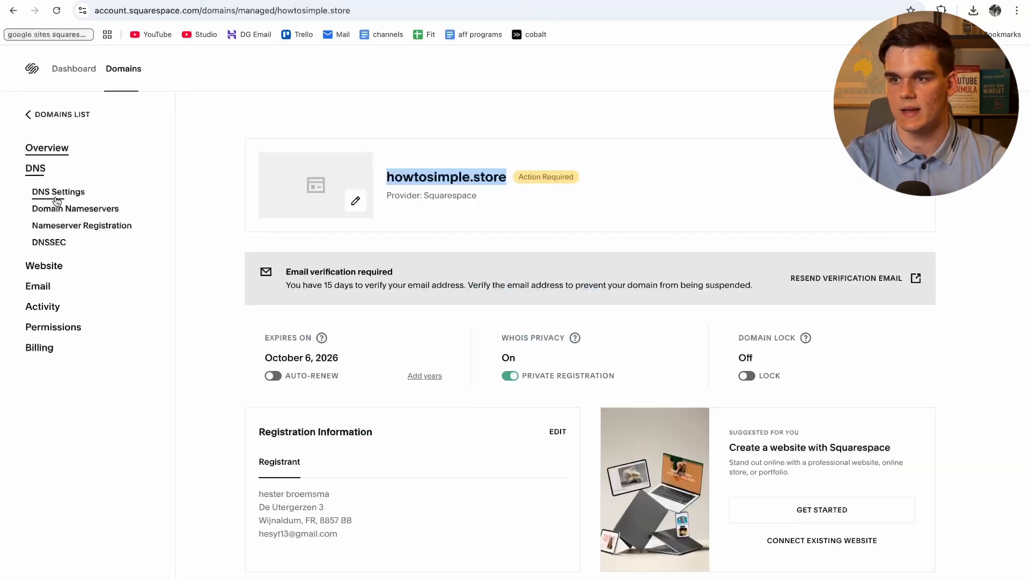
- Save a CNAME record for www pointing to ghs.googlehosted.com in Squarespace DNS
click(58, 193)
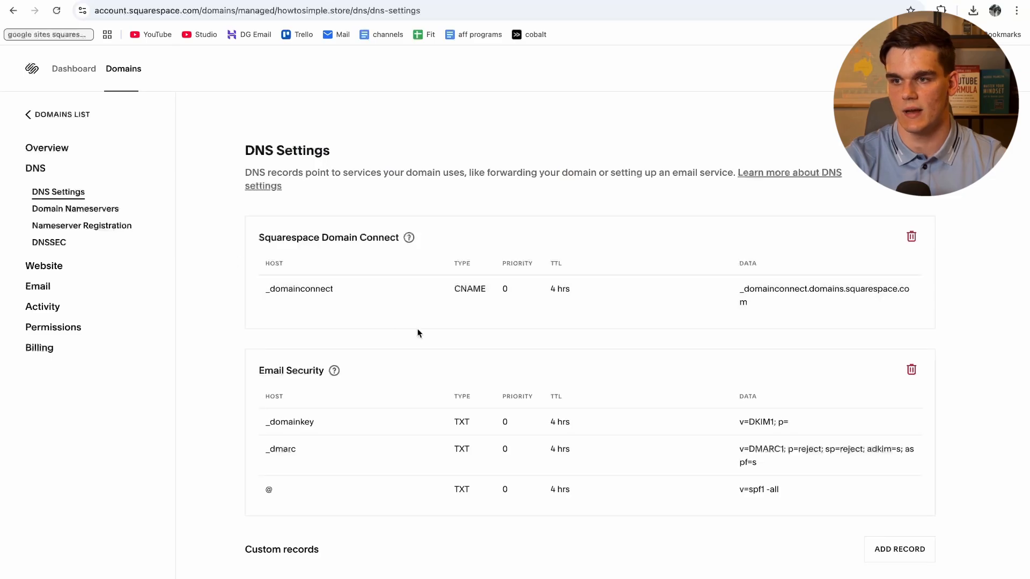
scroll(down, 3)
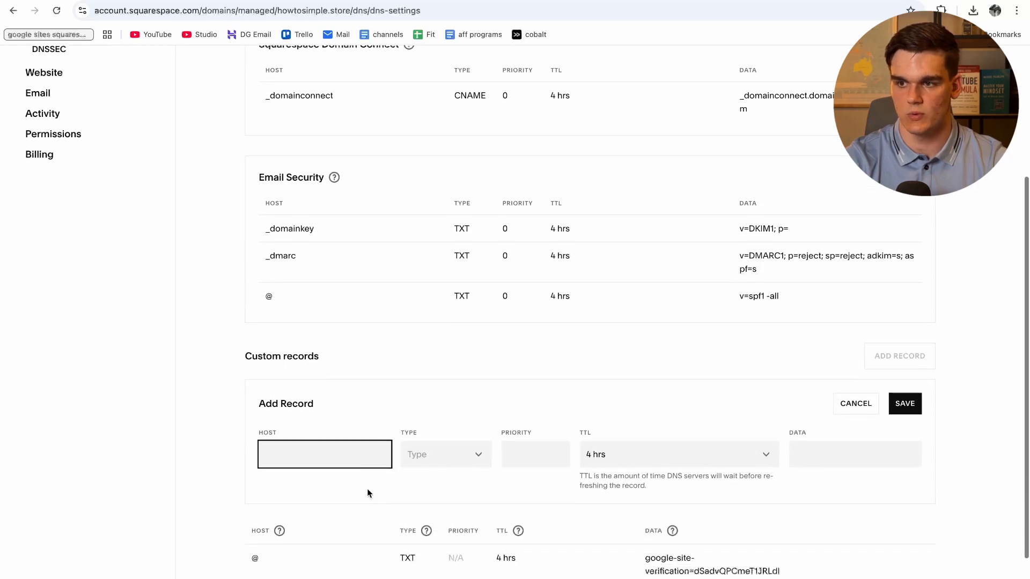
click(447, 455)
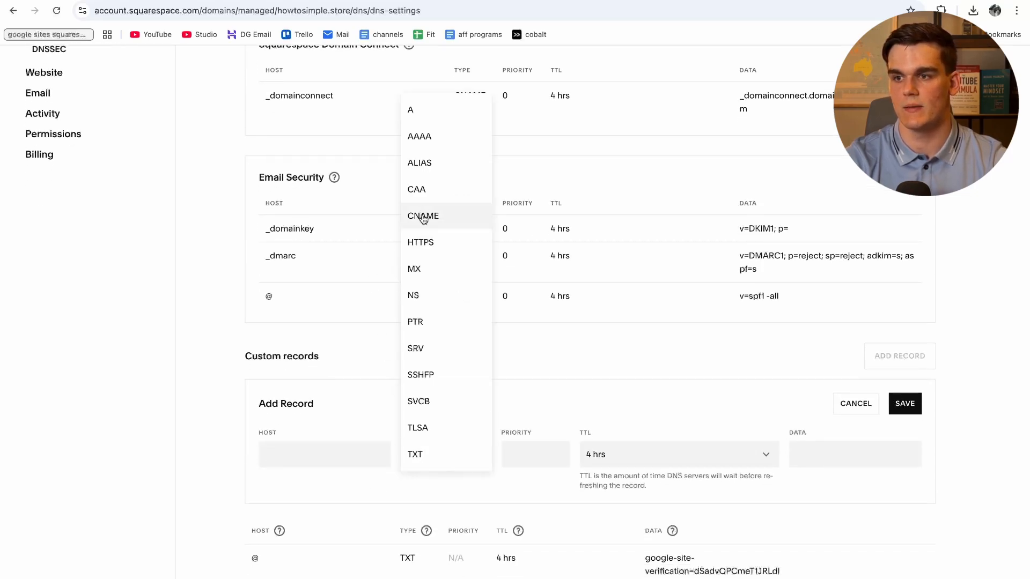
click(423, 216)
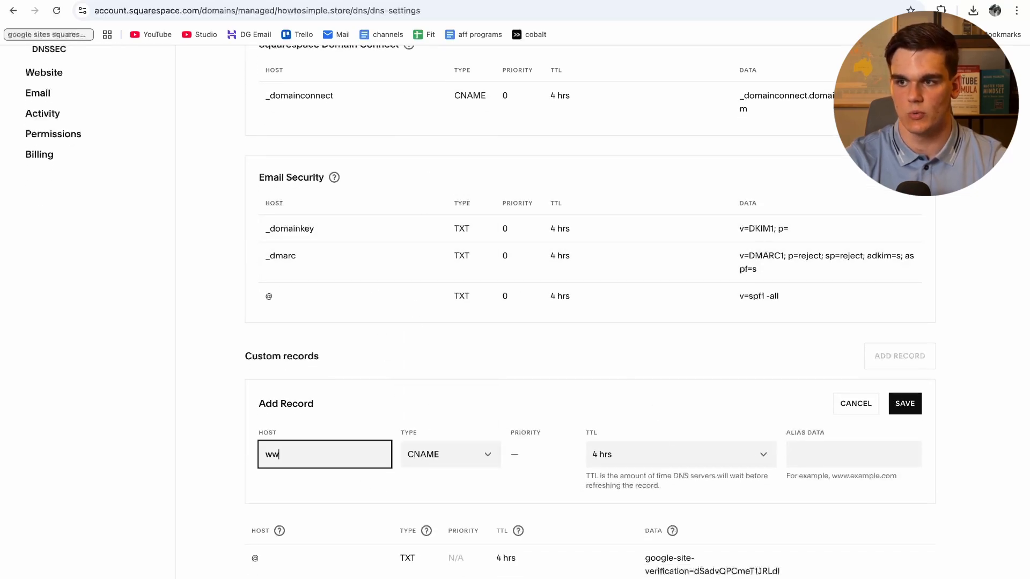
click(854, 454)
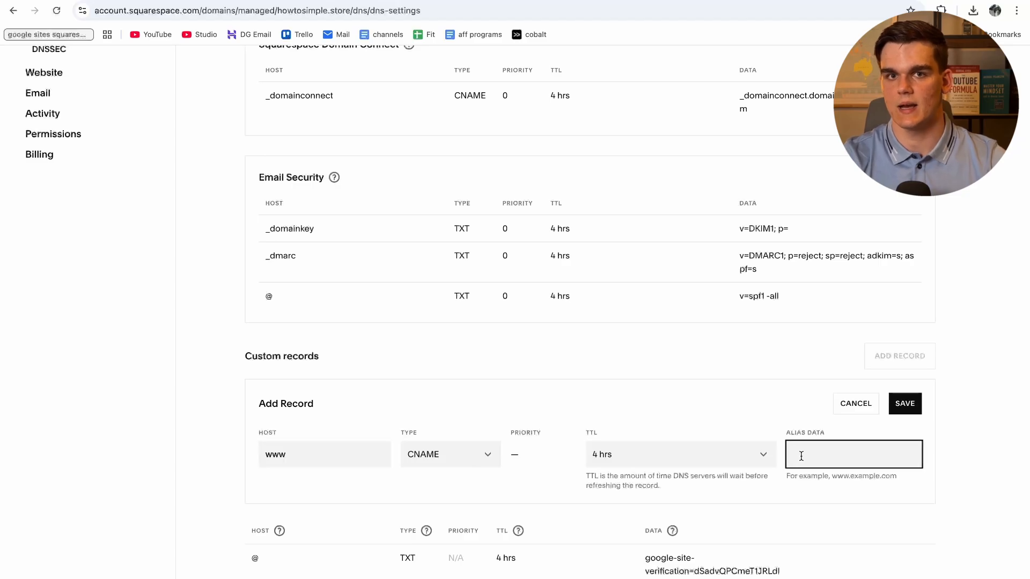
text(ghs.googlehosted.com)
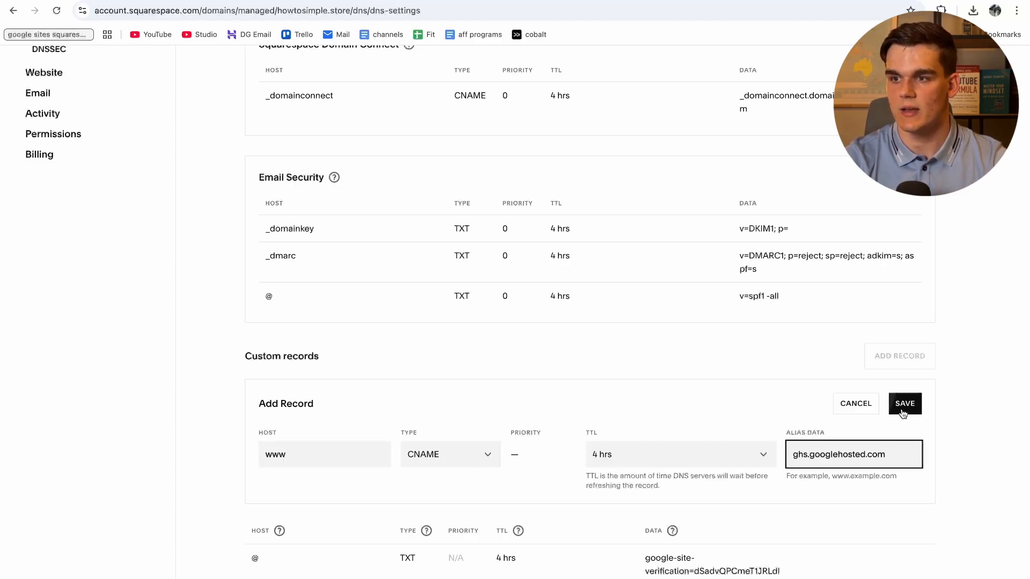
click(905, 403)
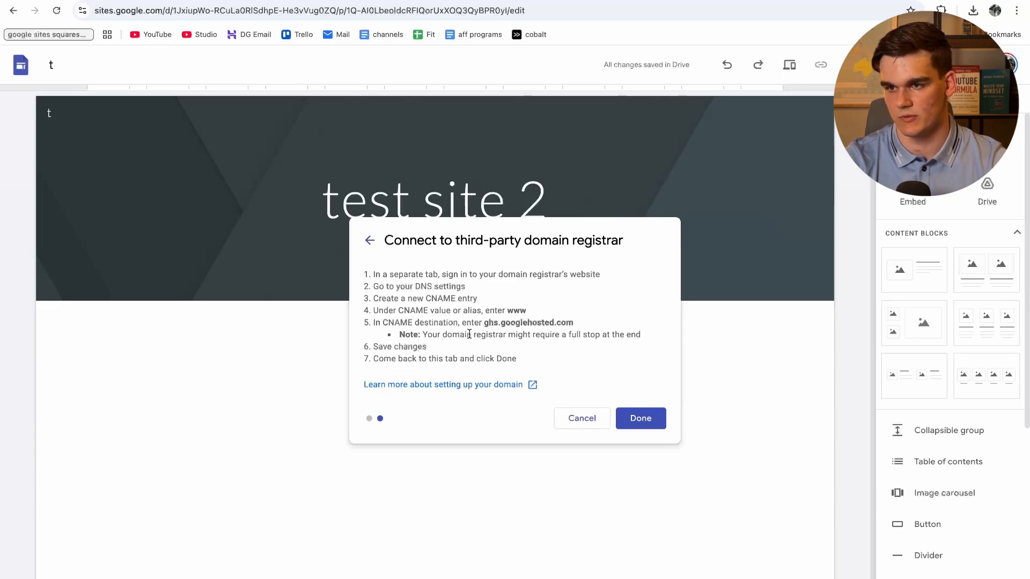
click(640, 418)
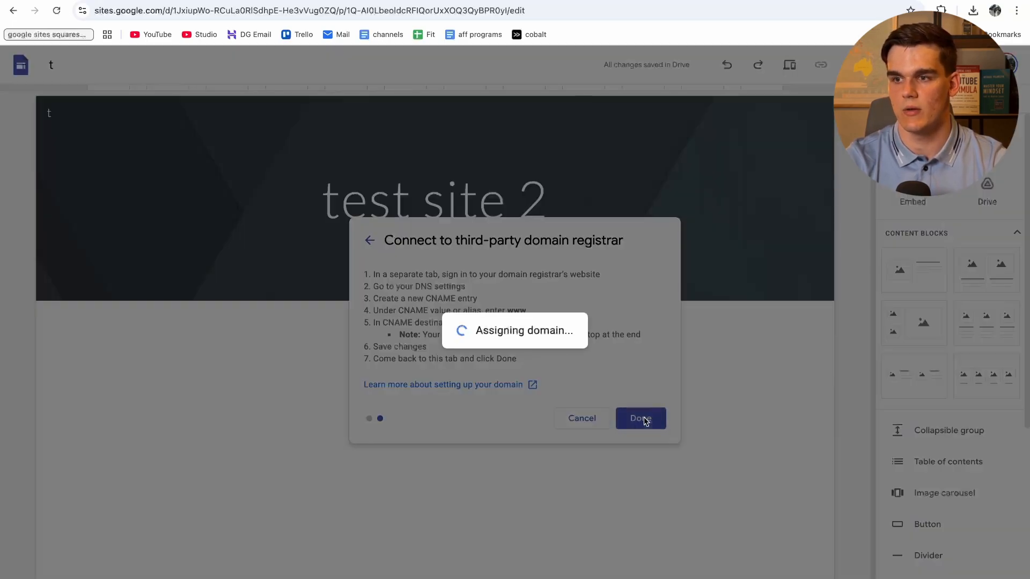
click(641, 418)
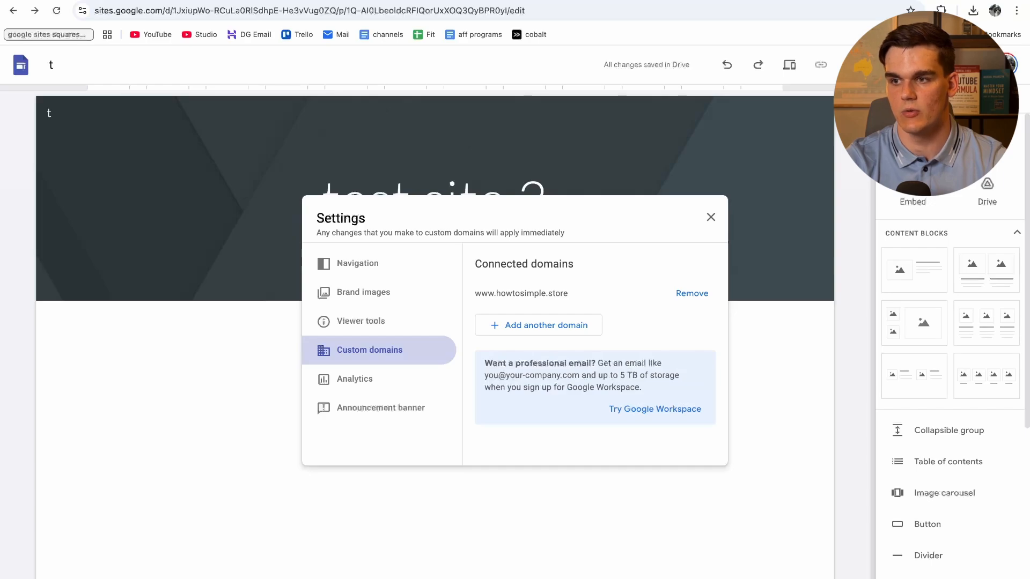
mouse_move(434, 285)
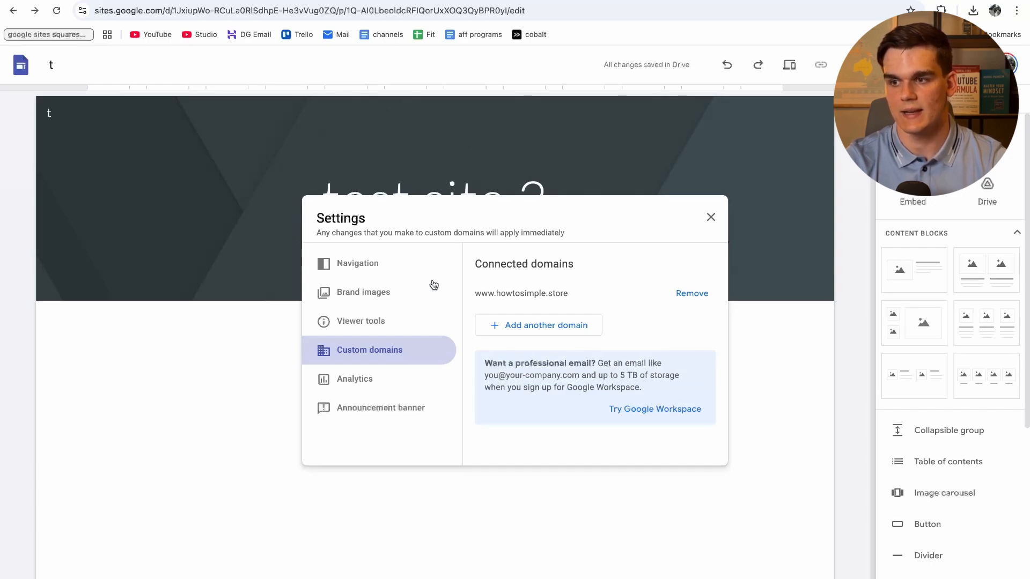
mouse_move(711, 218)
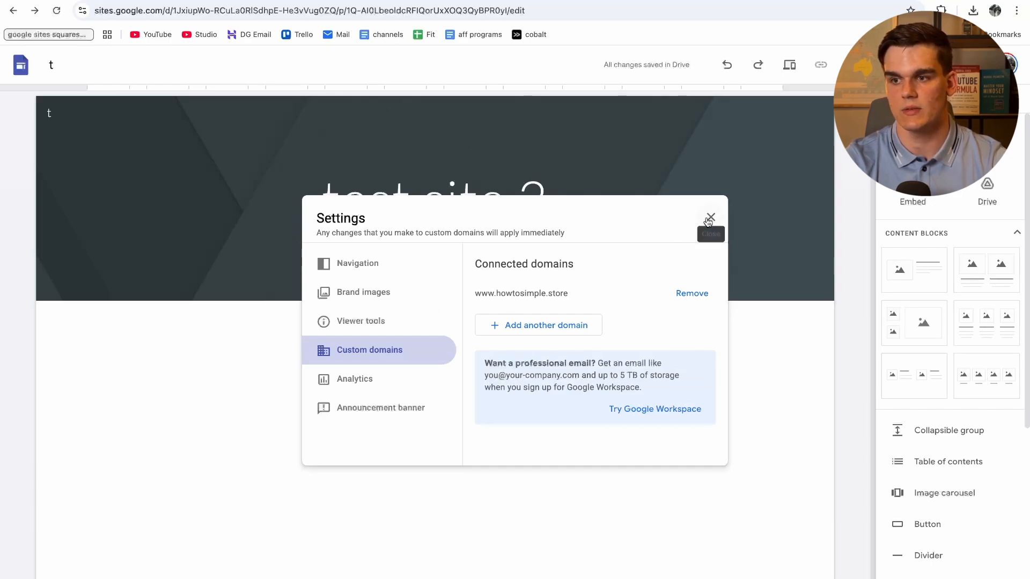